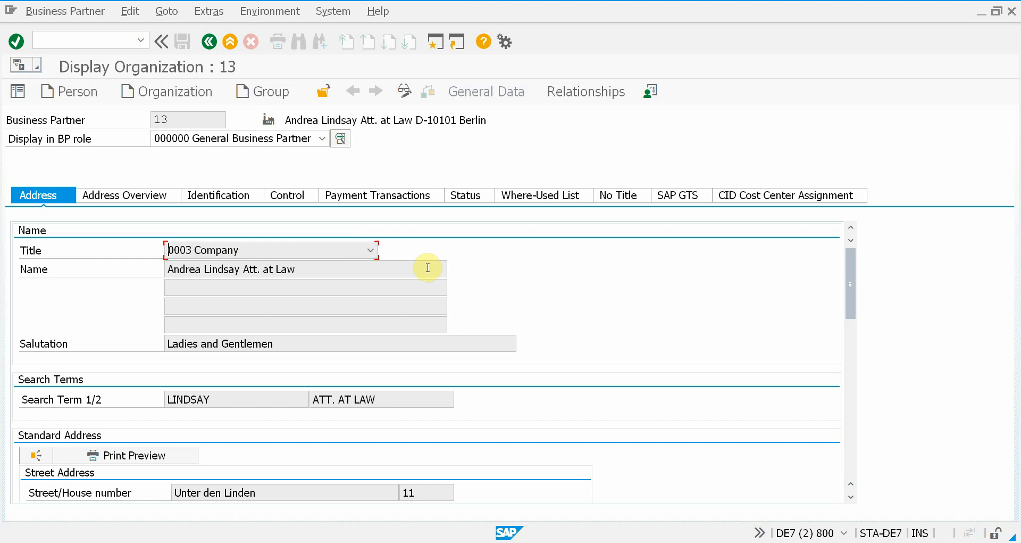
{"action": "mouse_move", "coordinate": [469, 311]}
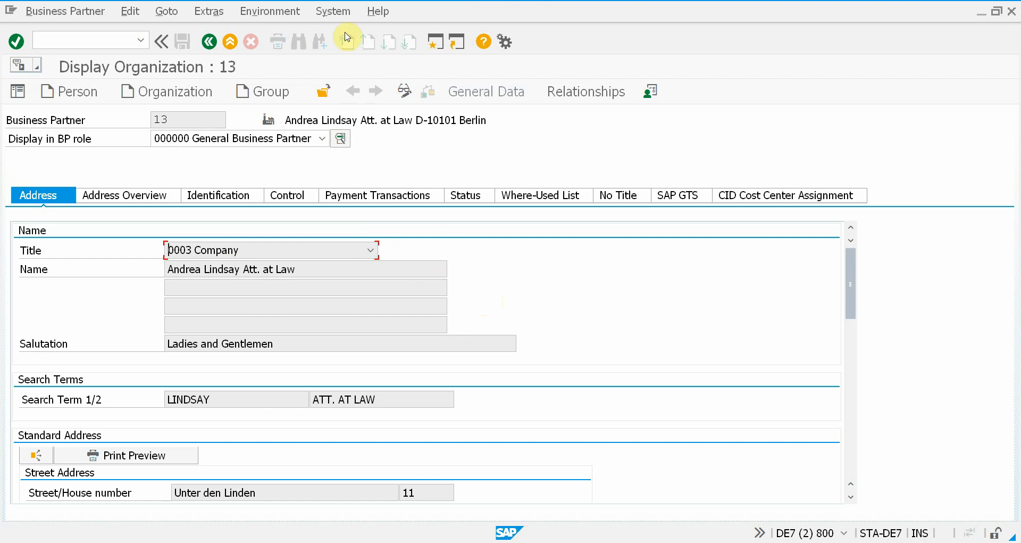
Step: Choose Create Change Request under System > STA Add-ons for business partner 13
{"action": "left_click", "coordinate": [333, 11]}
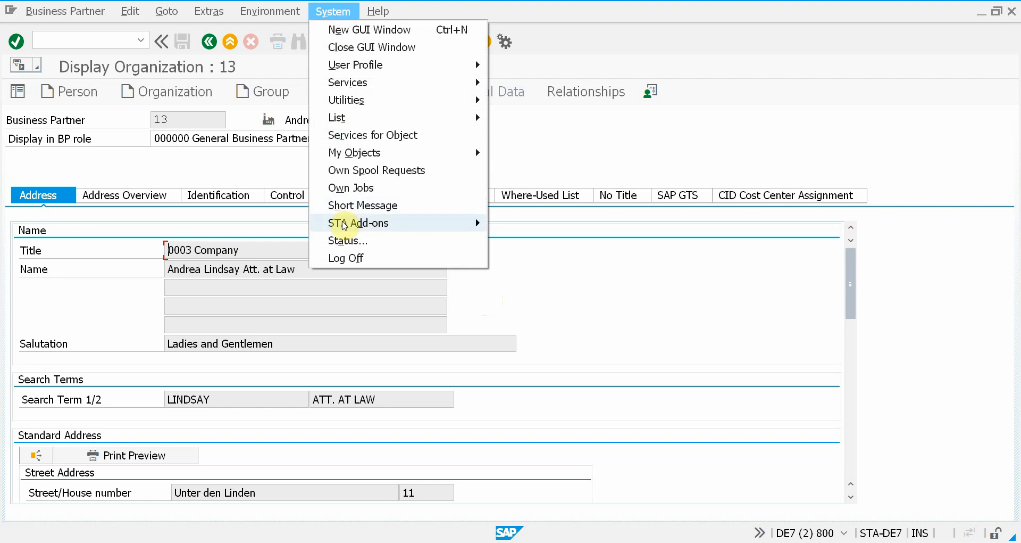
{"action": "mouse_move", "coordinate": [358, 223]}
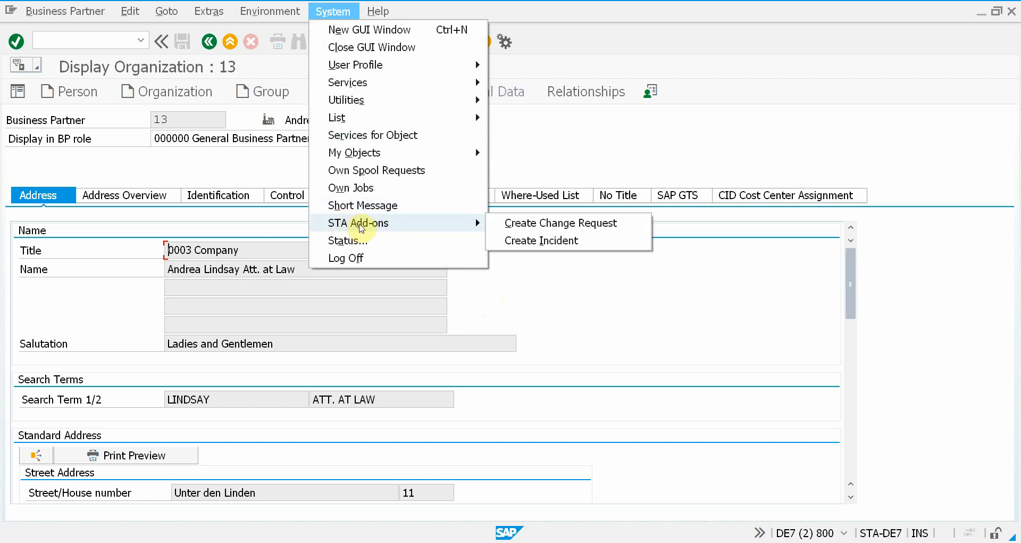
{"action": "mouse_move", "coordinate": [562, 223]}
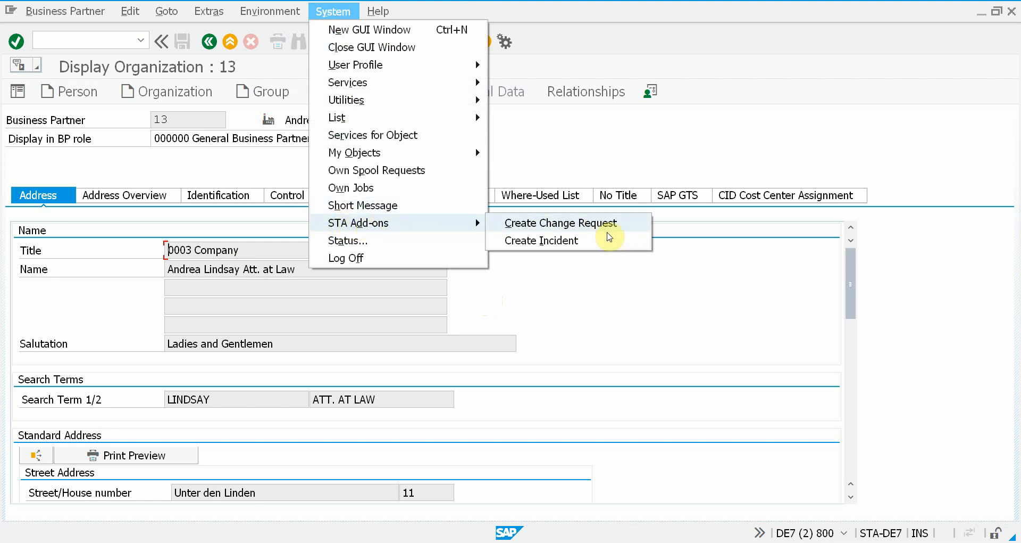
{"action": "mouse_move", "coordinate": [586, 223]}
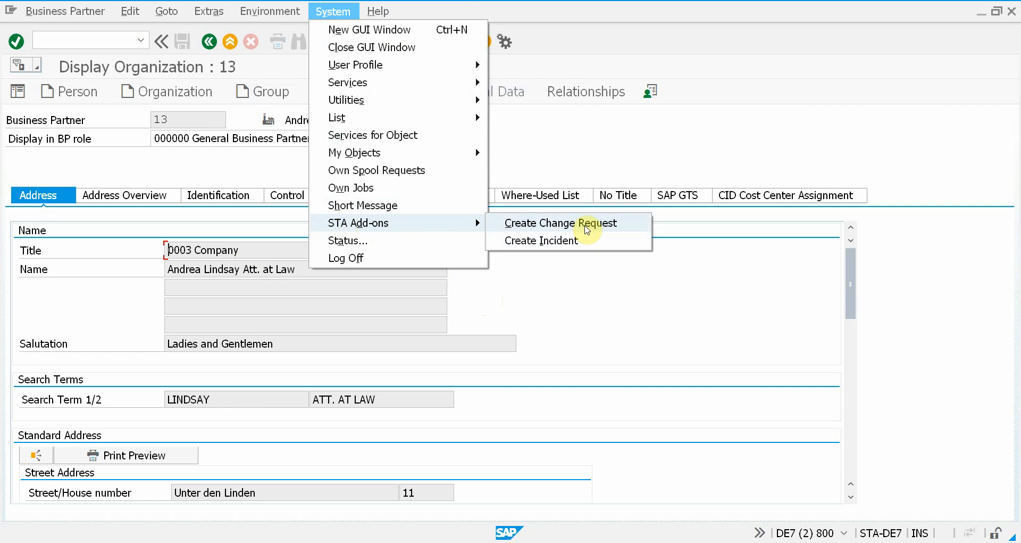
{"action": "left_click", "coordinate": [562, 223]}
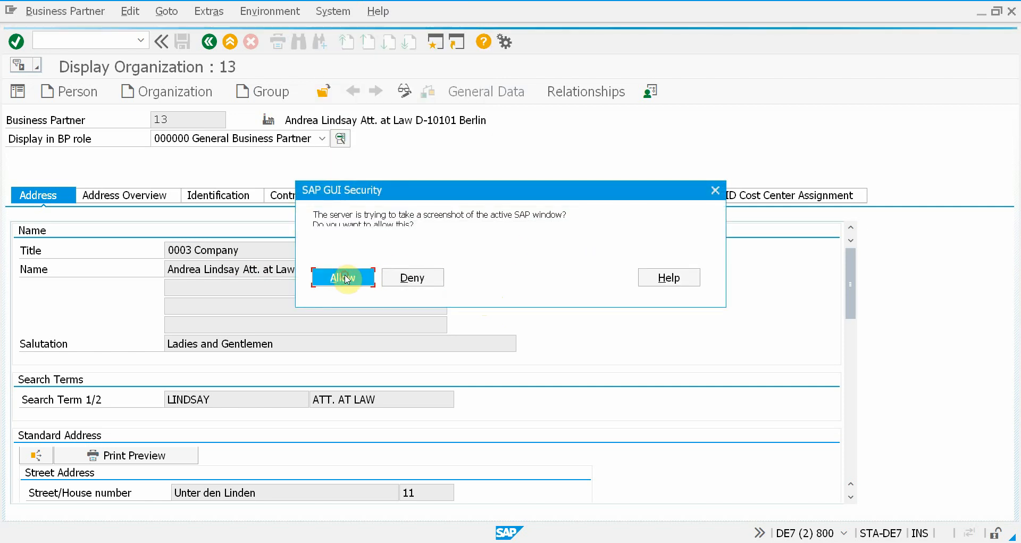
Step: Allow the screenshot and enter subject 'I need a new button' with comment 'Test'
{"action": "left_click", "coordinate": [343, 276]}
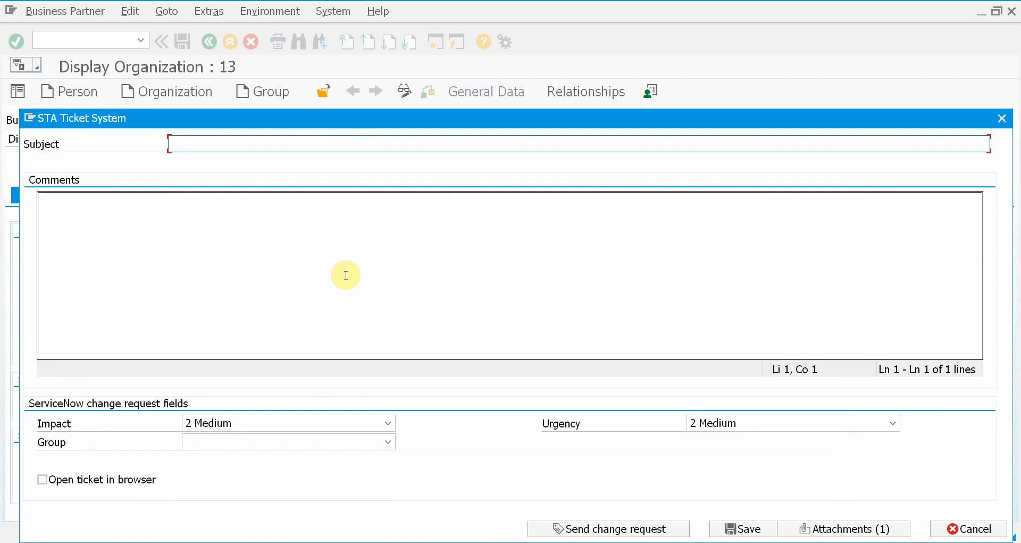
{"action": "type", "text": "I need a"}
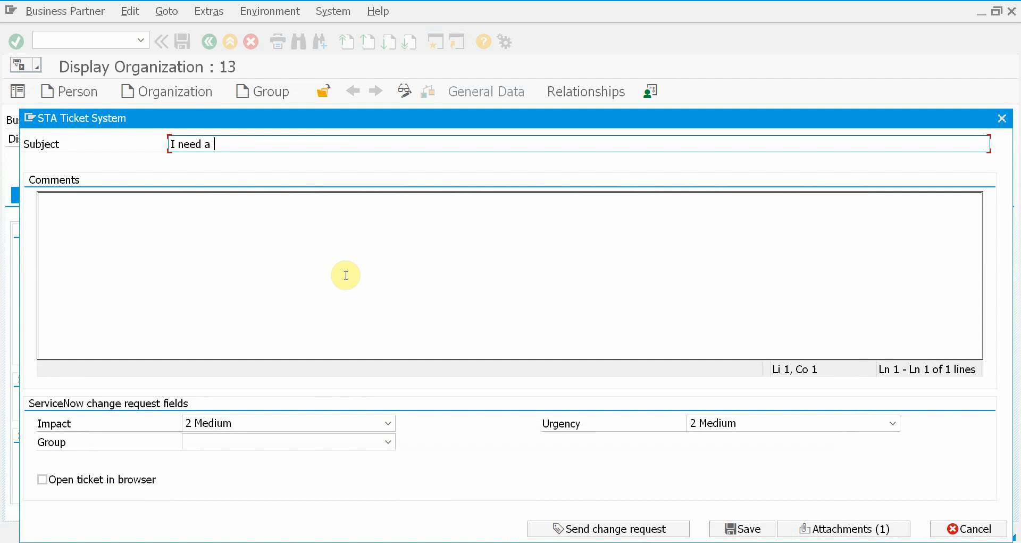
{"action": "type", "text": "new button"}
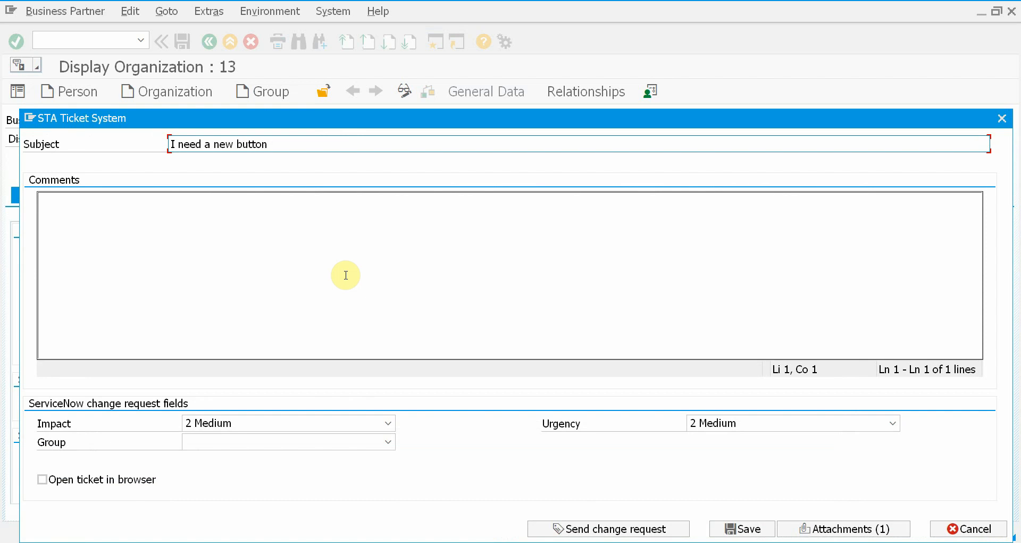
{"action": "type", "text": "Test"}
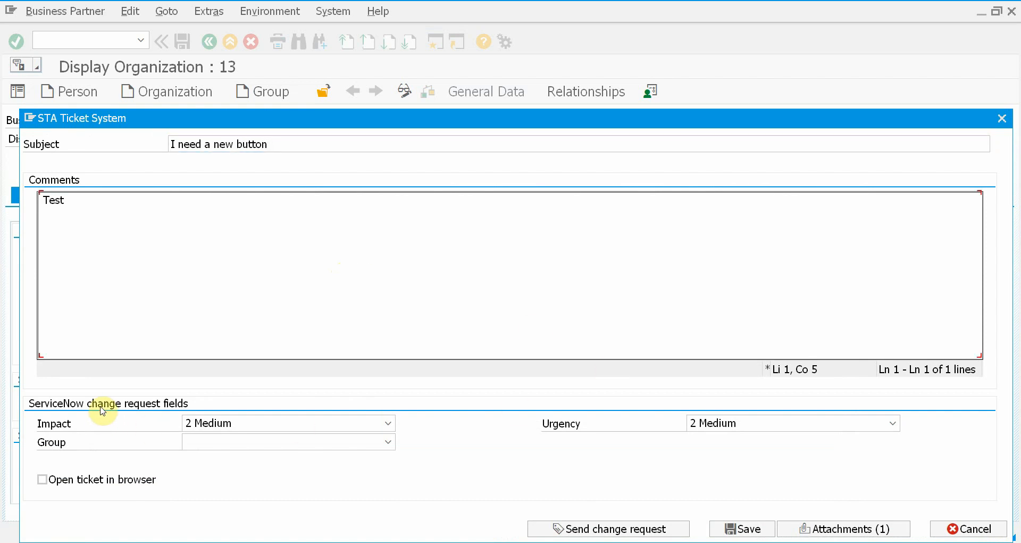
{"action": "mouse_move", "coordinate": [163, 415]}
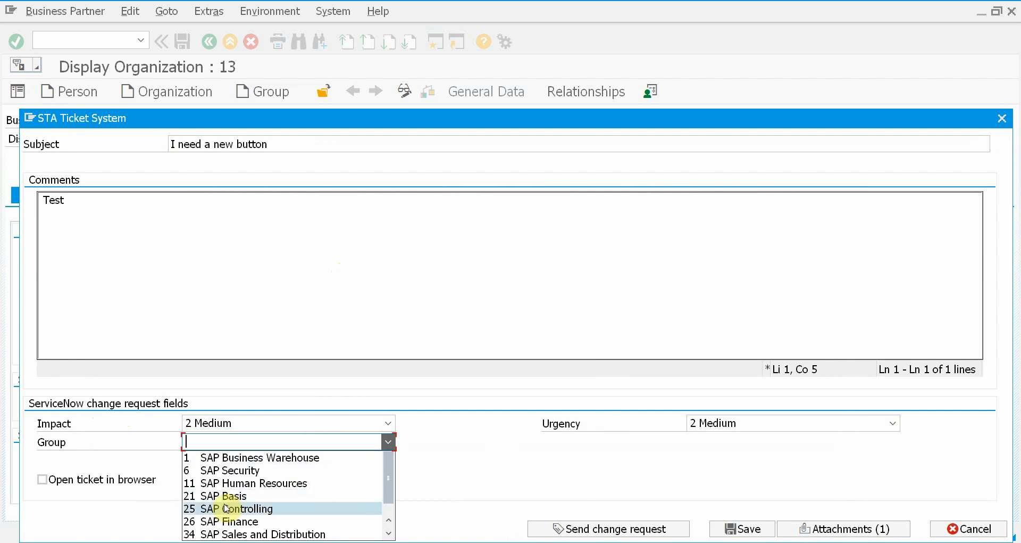
Step: Assign group 25 SAP Controlling, enable opening in browser, and send the request
{"action": "left_click", "coordinate": [241, 508]}
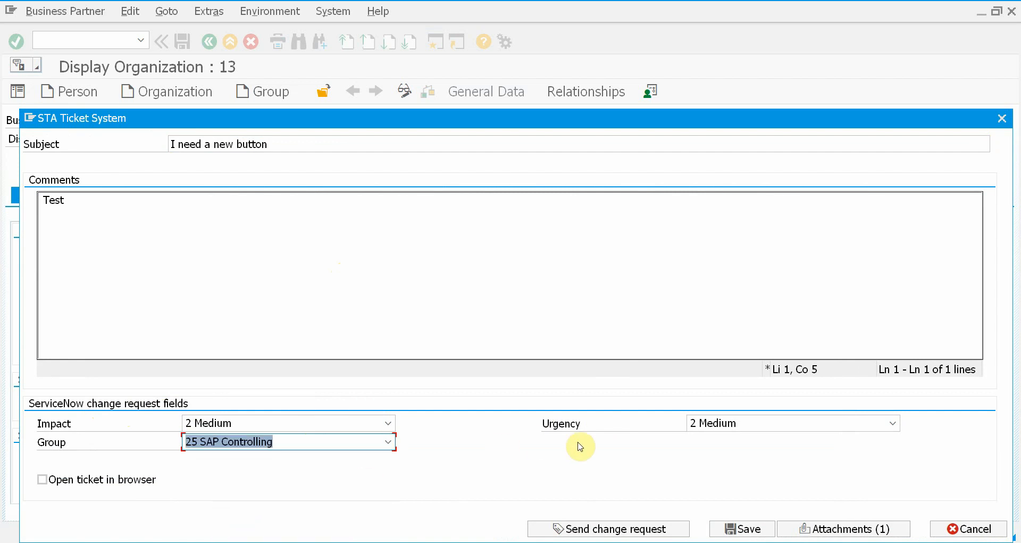
{"action": "mouse_move", "coordinate": [583, 447]}
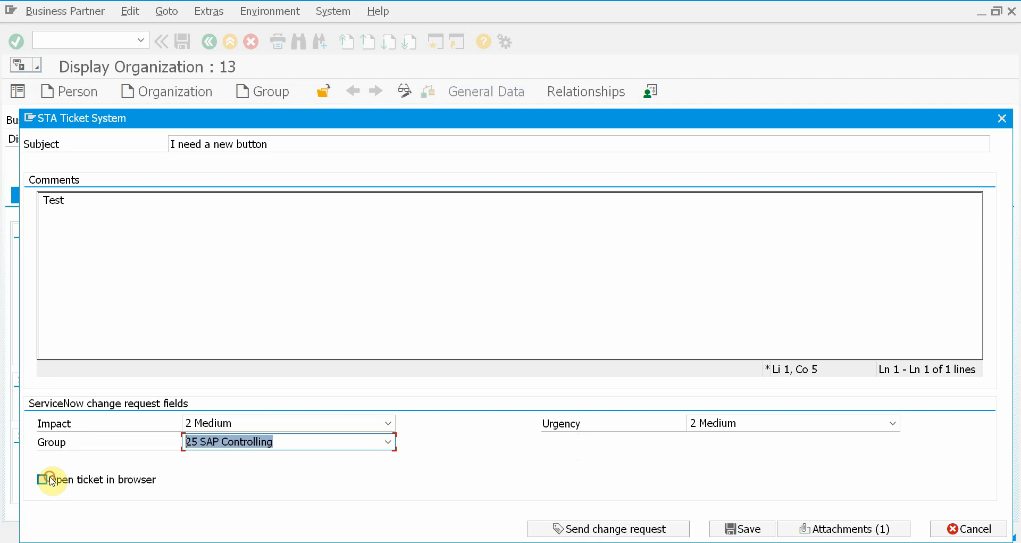
{"action": "left_click", "coordinate": [42, 478]}
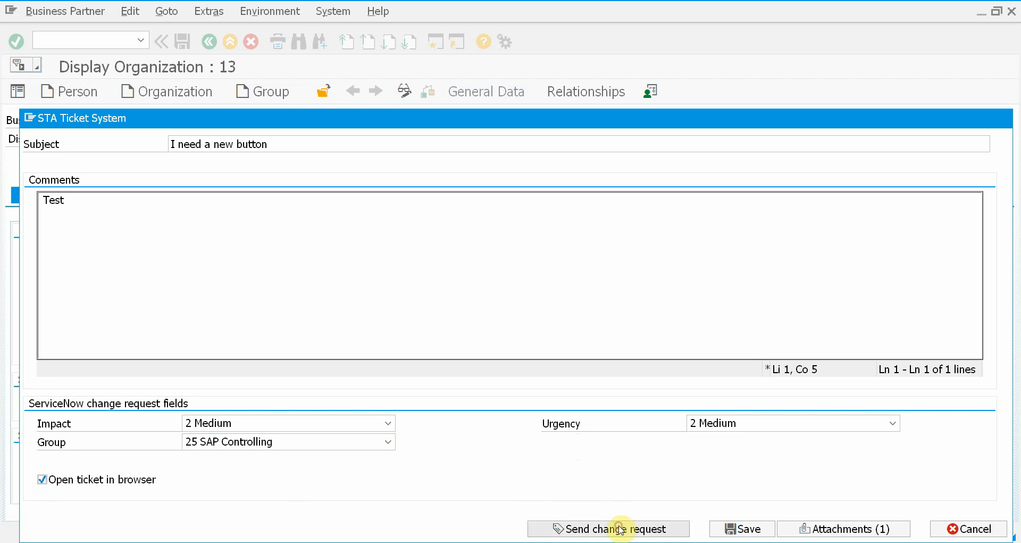
{"action": "left_click", "coordinate": [608, 529]}
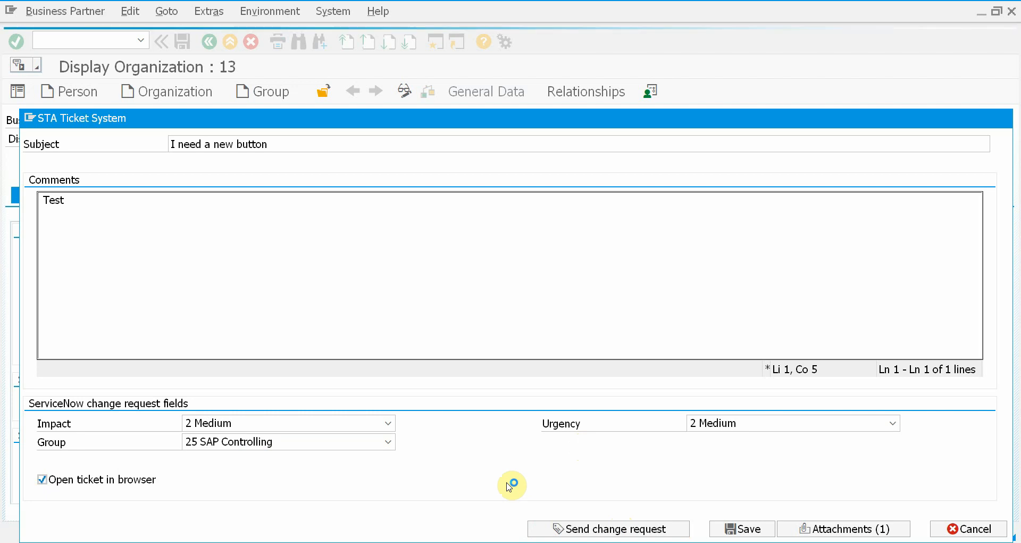
Step: Review CHG0030033 with its screenshot, then switch to the Change Requests list
{"action": "left_click", "coordinate": [608, 528]}
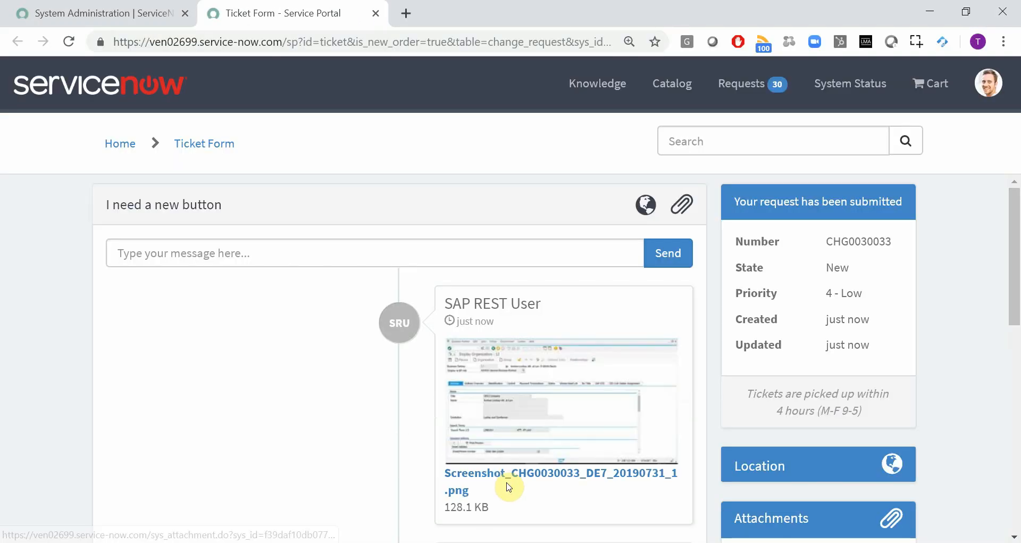
{"action": "mouse_move", "coordinate": [886, 238]}
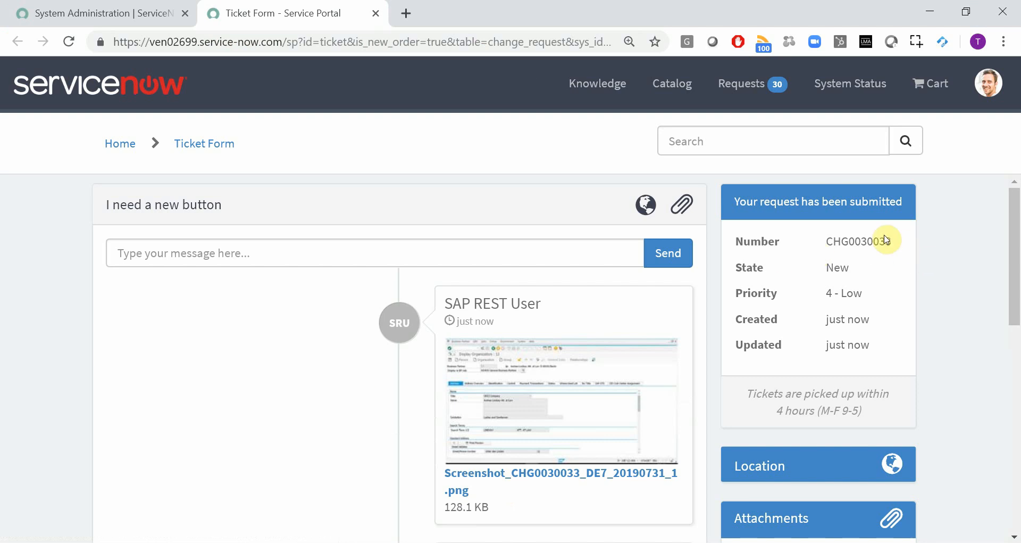
{"action": "mouse_move", "coordinate": [573, 218]}
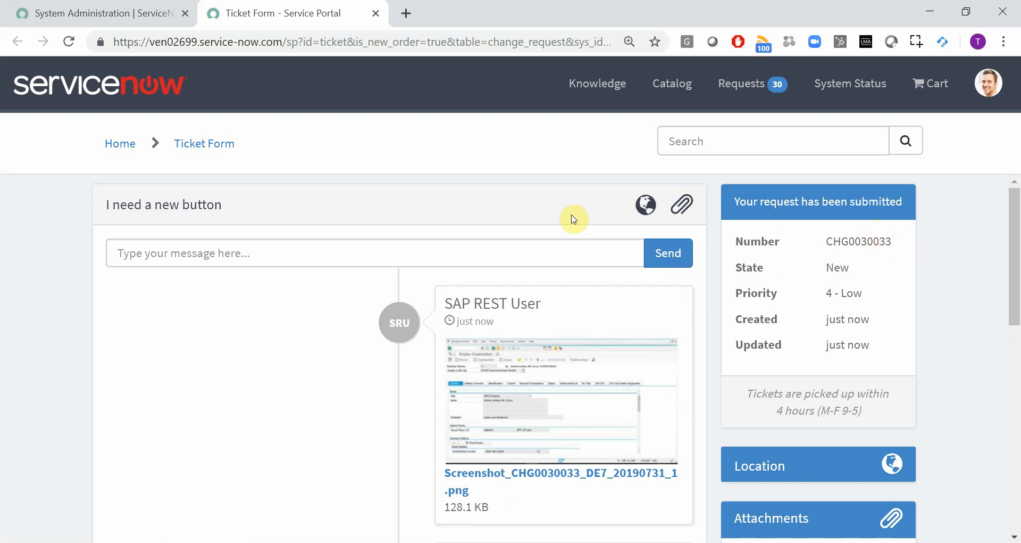
{"action": "left_click", "coordinate": [84, 13]}
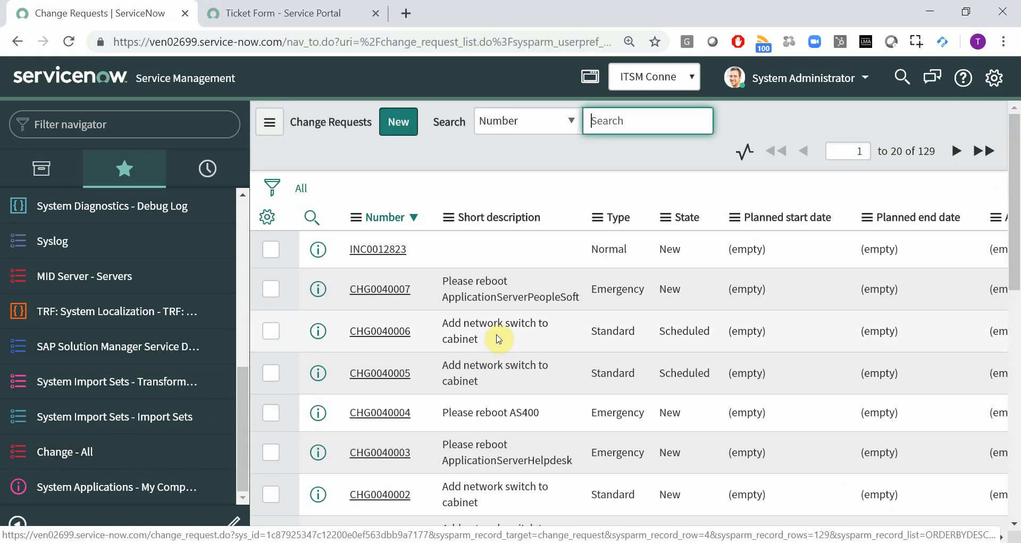
{"action": "scroll", "scroll_direction": "down", "scroll_amount": 3}
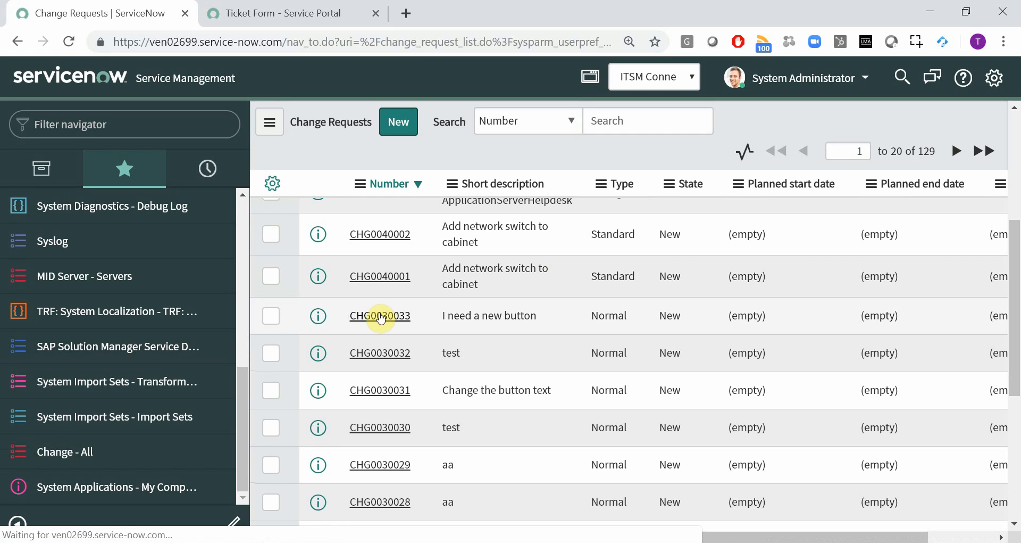
{"action": "left_click", "coordinate": [379, 315]}
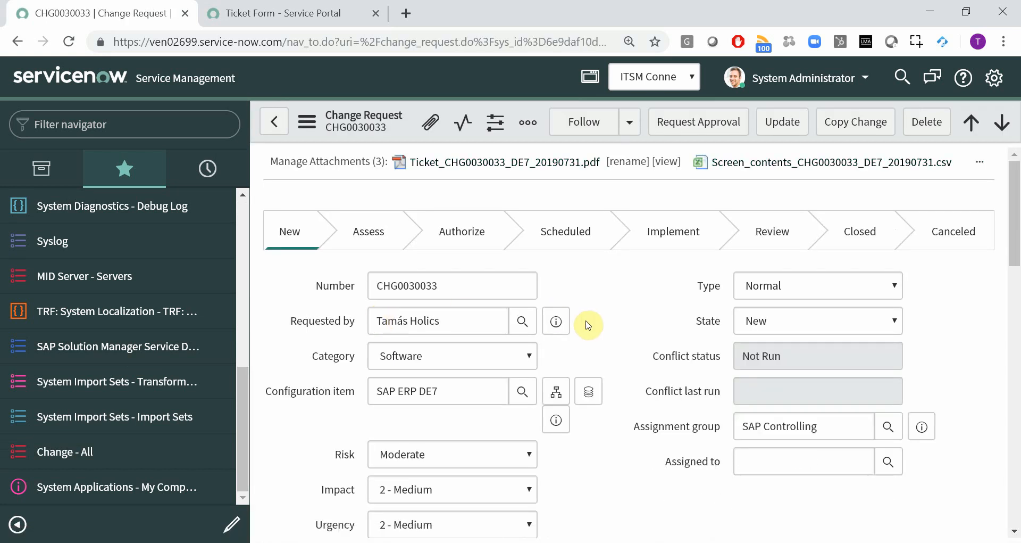
{"action": "mouse_move", "coordinate": [611, 326]}
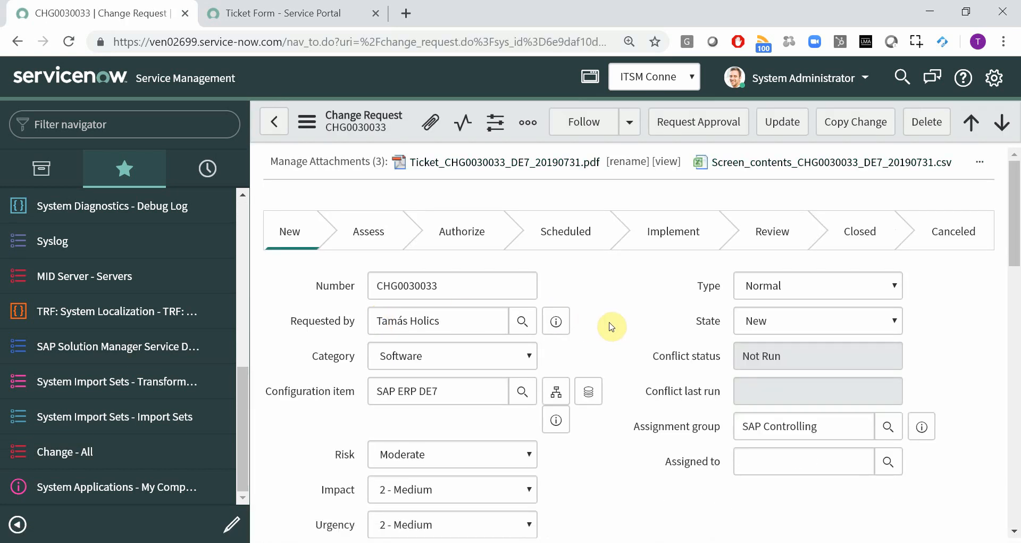
{"action": "mouse_move", "coordinate": [366, 331]}
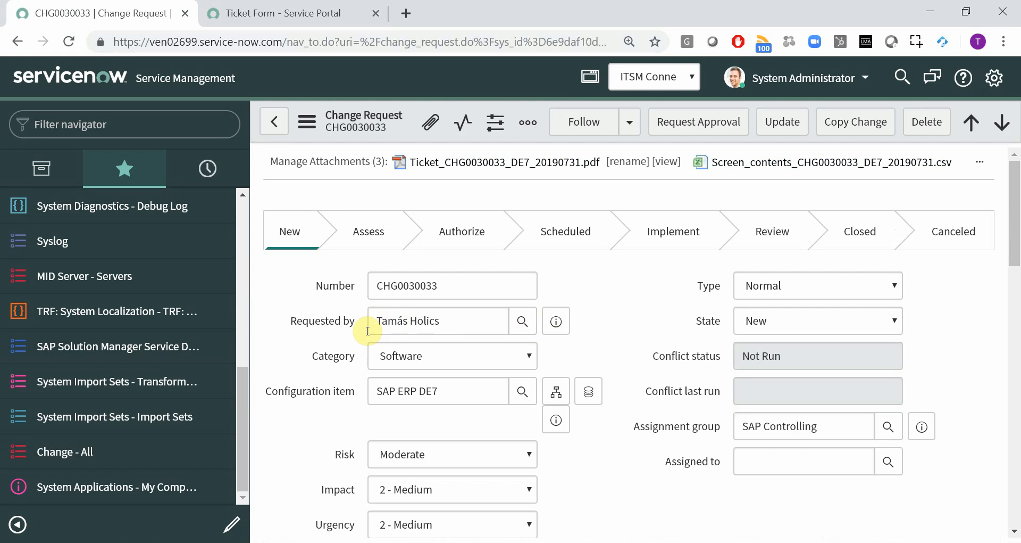
{"action": "mouse_move", "coordinate": [514, 361]}
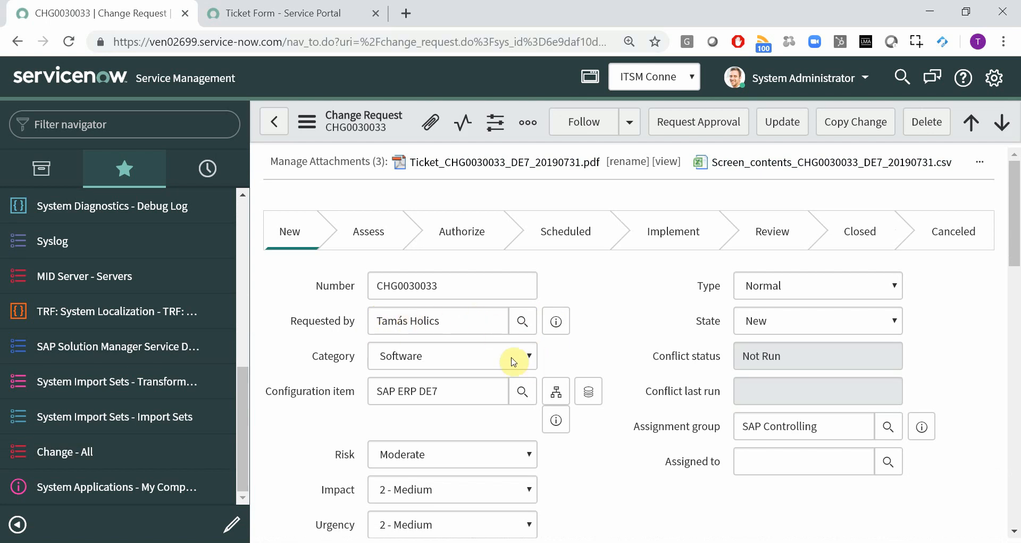
{"action": "mouse_move", "coordinate": [491, 381]}
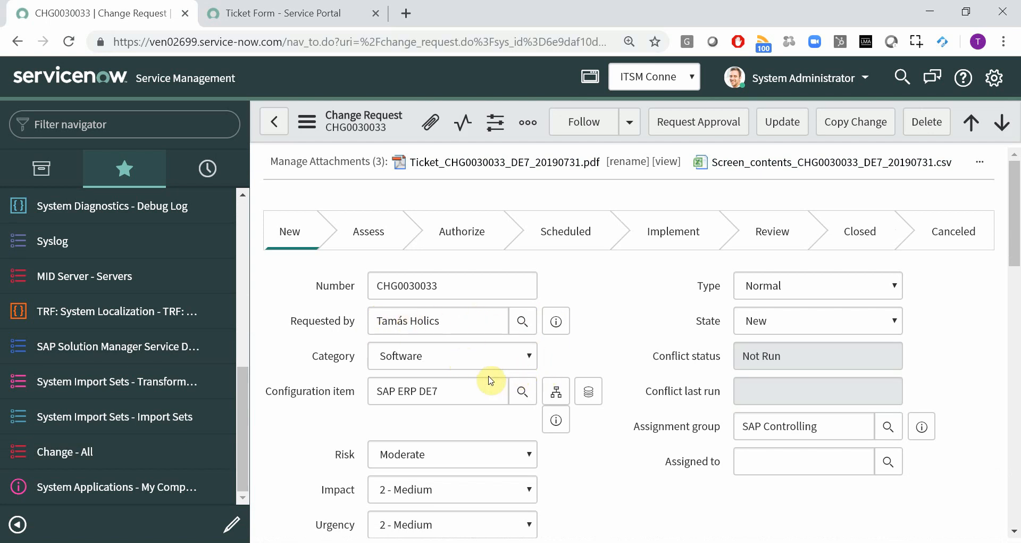
{"action": "mouse_move", "coordinate": [688, 417]}
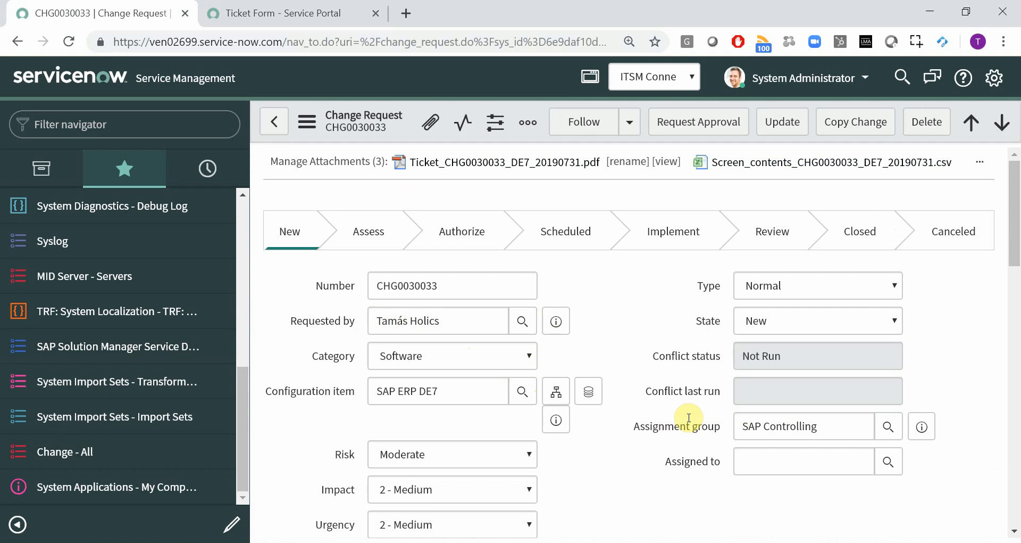
{"action": "mouse_move", "coordinate": [459, 387]}
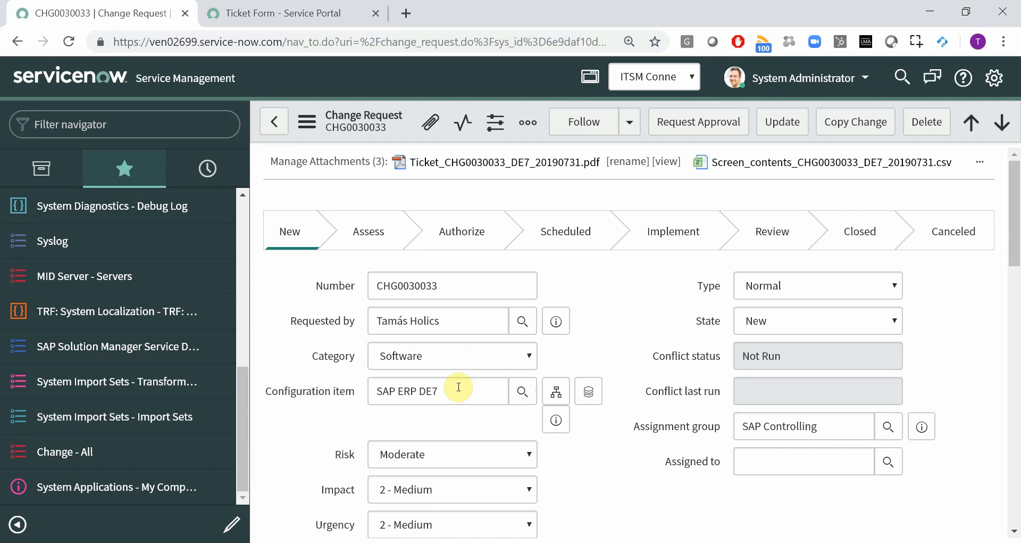
{"action": "scroll", "scroll_direction": "down", "scroll_amount": 3}
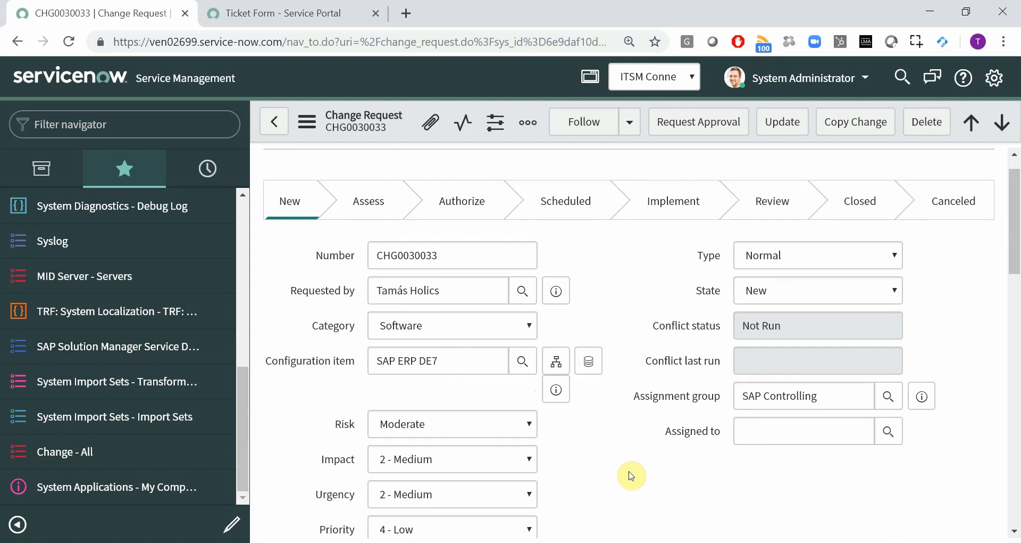
{"action": "scroll", "scroll_direction": "down", "scroll_amount": 3}
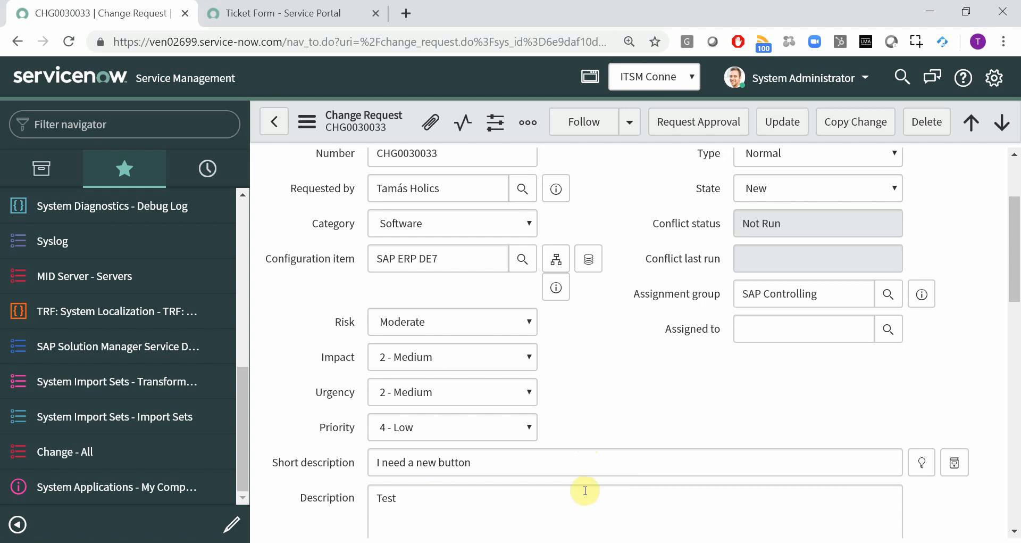
{"action": "scroll", "scroll_direction": "down", "scroll_amount": 3}
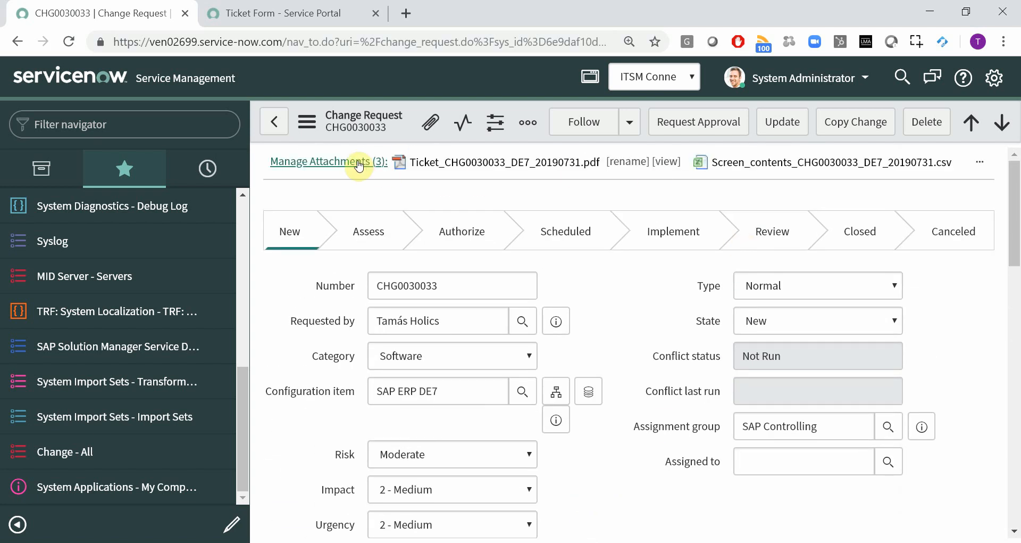
Step: Download Screen_contents_CHG0030033_DE7_20190731.csv from Manage Attachments and close the dialog
{"action": "left_click", "coordinate": [328, 162]}
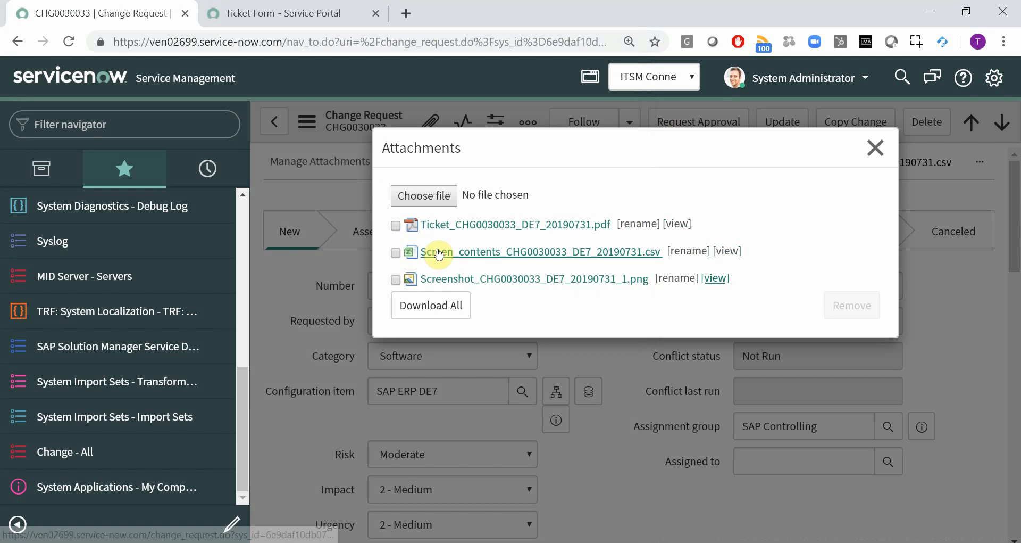
{"action": "left_click", "coordinate": [540, 251]}
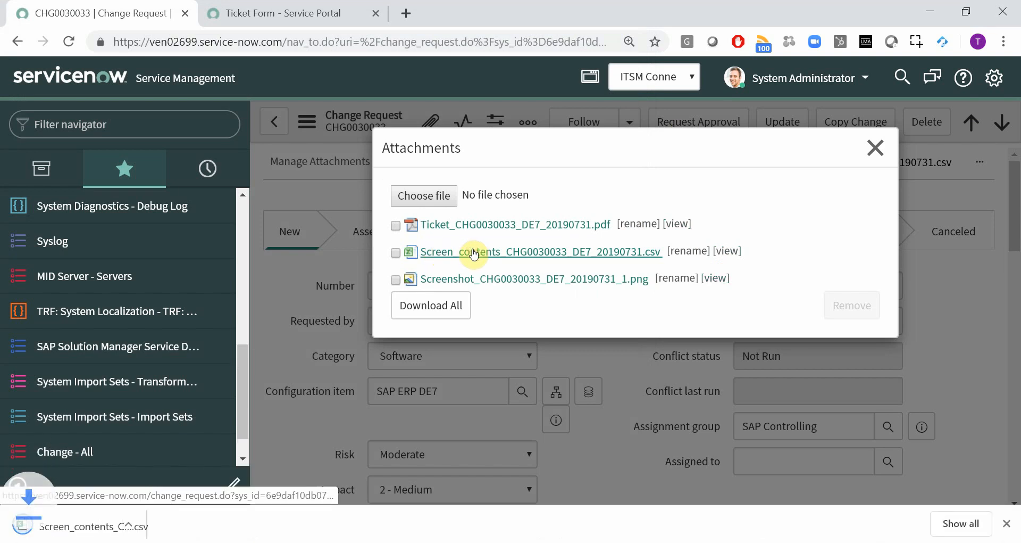
{"action": "left_click", "coordinate": [540, 251]}
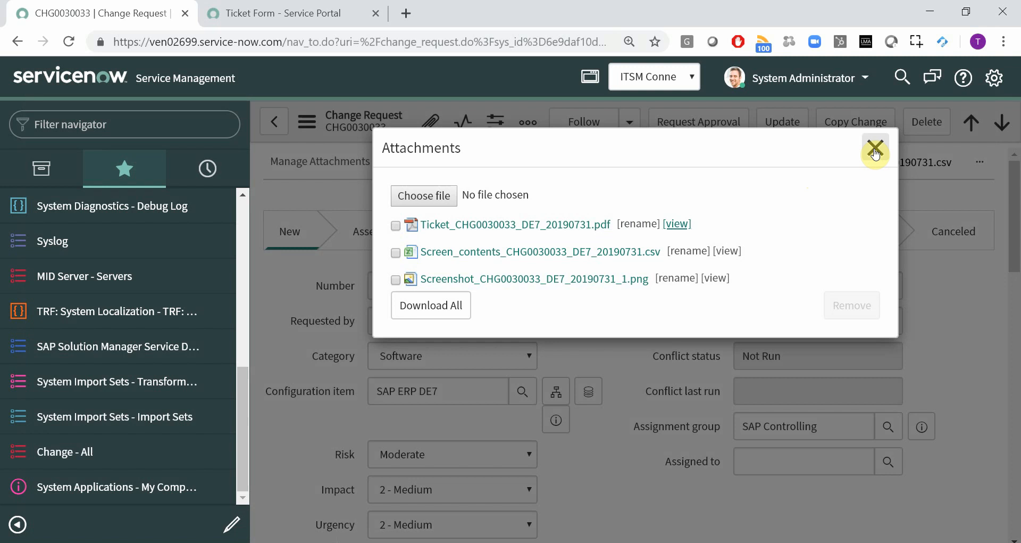
{"action": "left_click", "coordinate": [875, 148]}
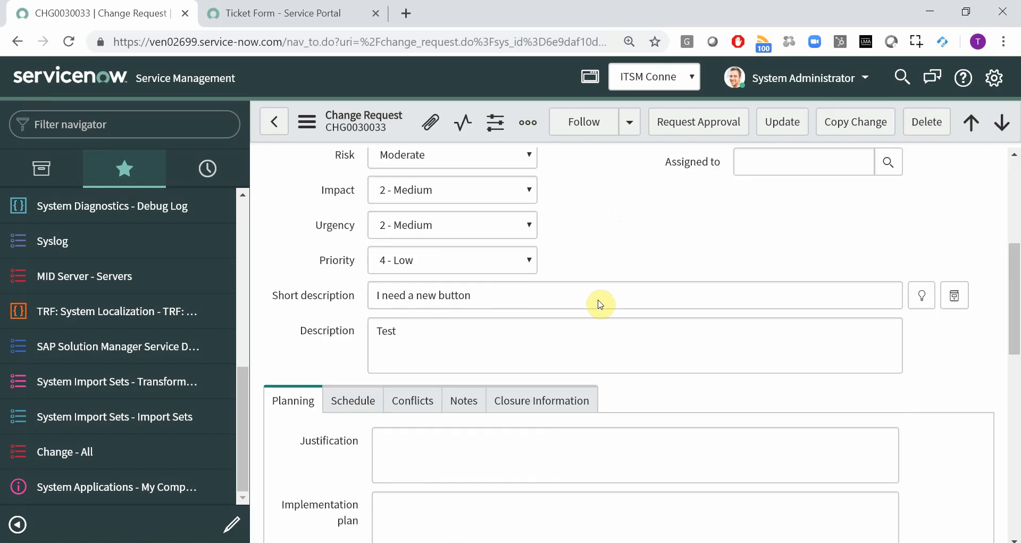
Step: Open SAPT0004336 from the SAP technical details related list of CHG0030033
{"action": "scroll", "scroll_direction": "down", "scroll_amount": 3}
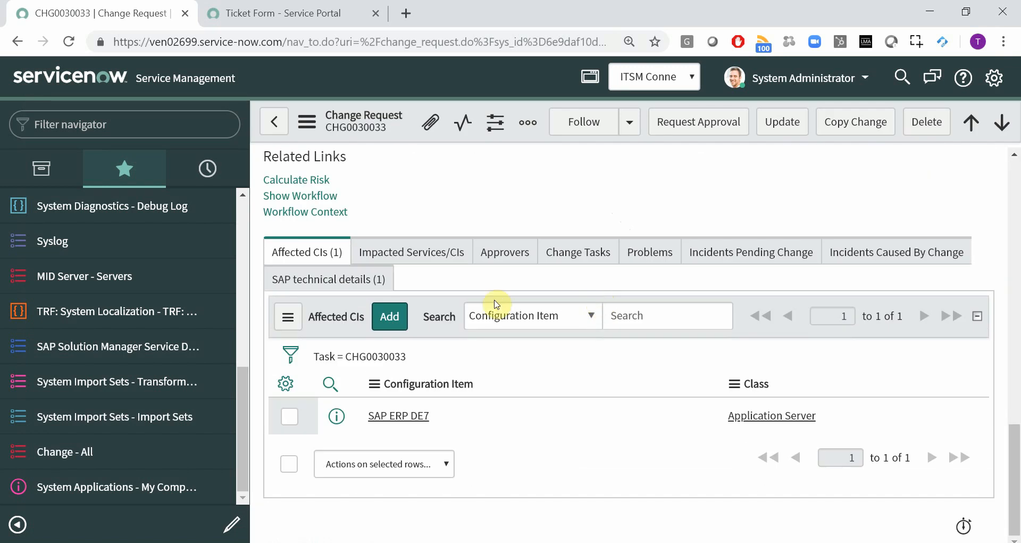
{"action": "left_click", "coordinate": [328, 279]}
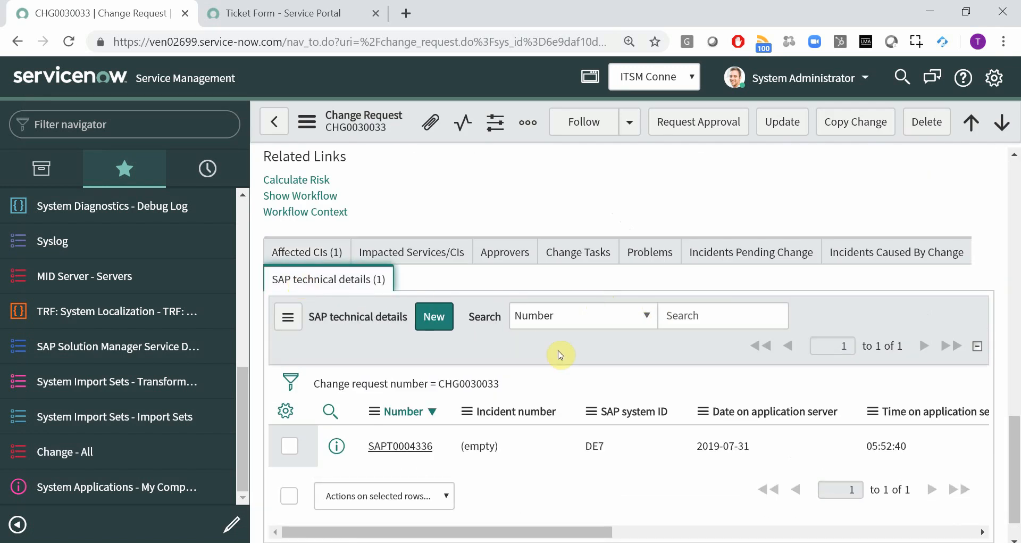
{"action": "mouse_move", "coordinate": [400, 446]}
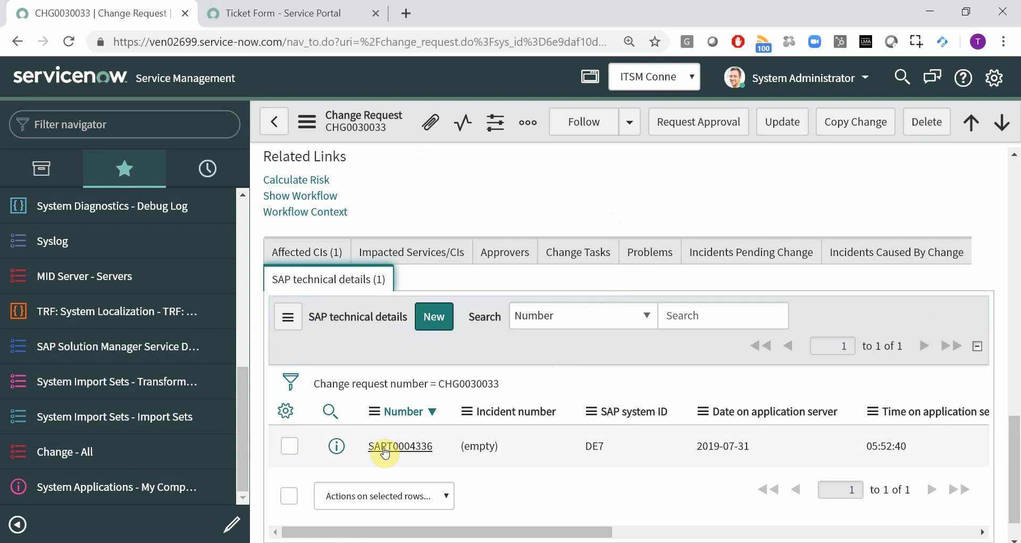
{"action": "left_click", "coordinate": [400, 446]}
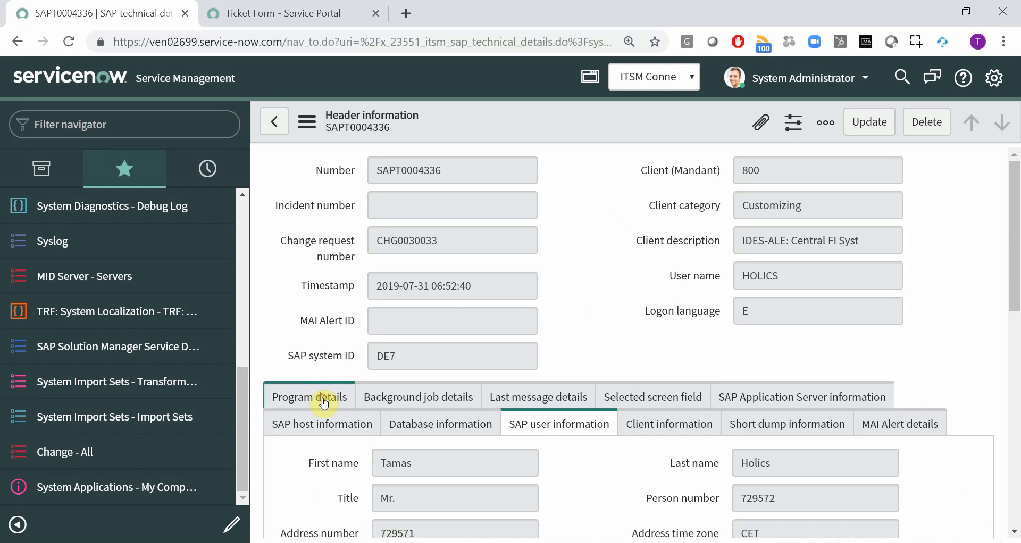
Step: View SAPT0004336's program, application server, and screen field details, ending on call stacks
{"action": "left_click", "coordinate": [310, 396]}
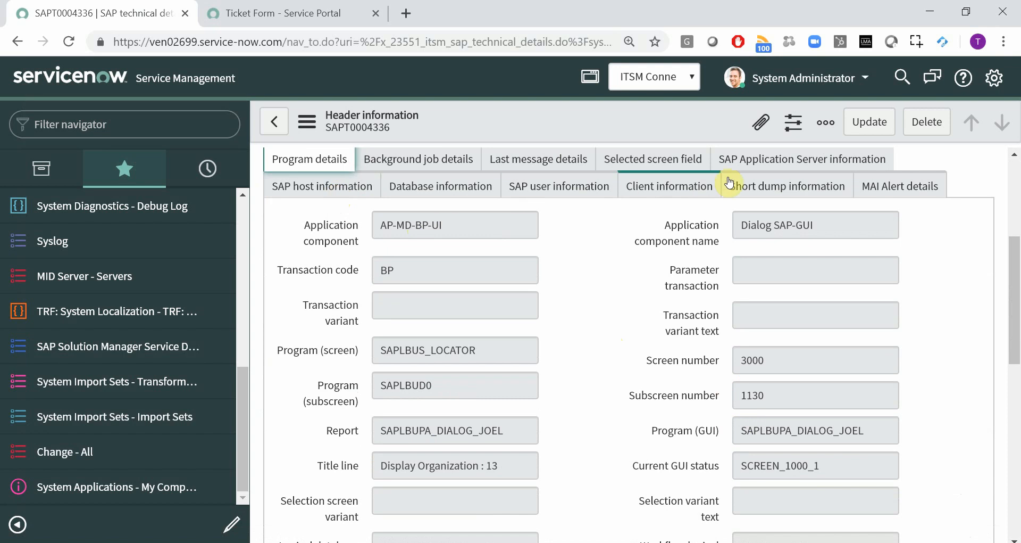
{"action": "left_click", "coordinate": [801, 158]}
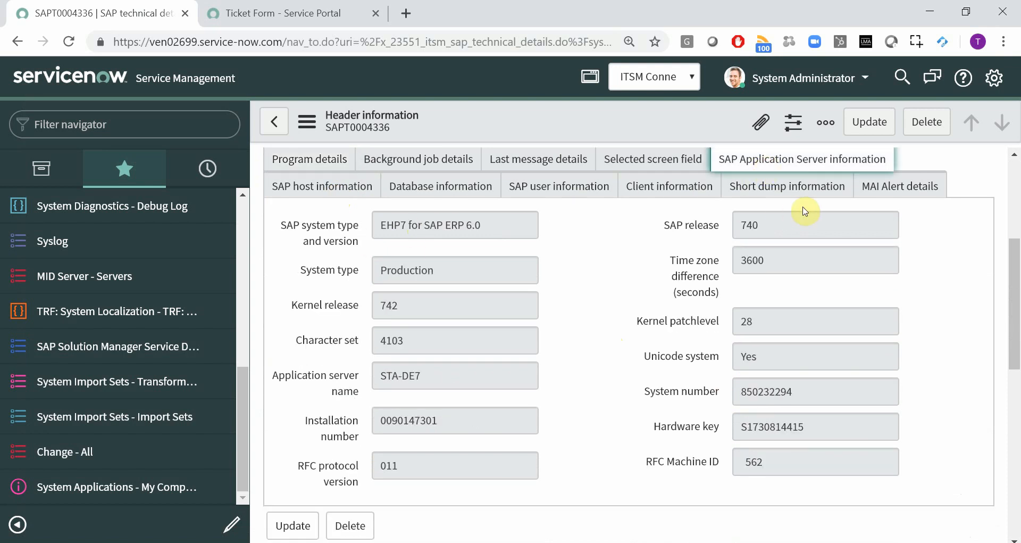
{"action": "left_click", "coordinate": [559, 186]}
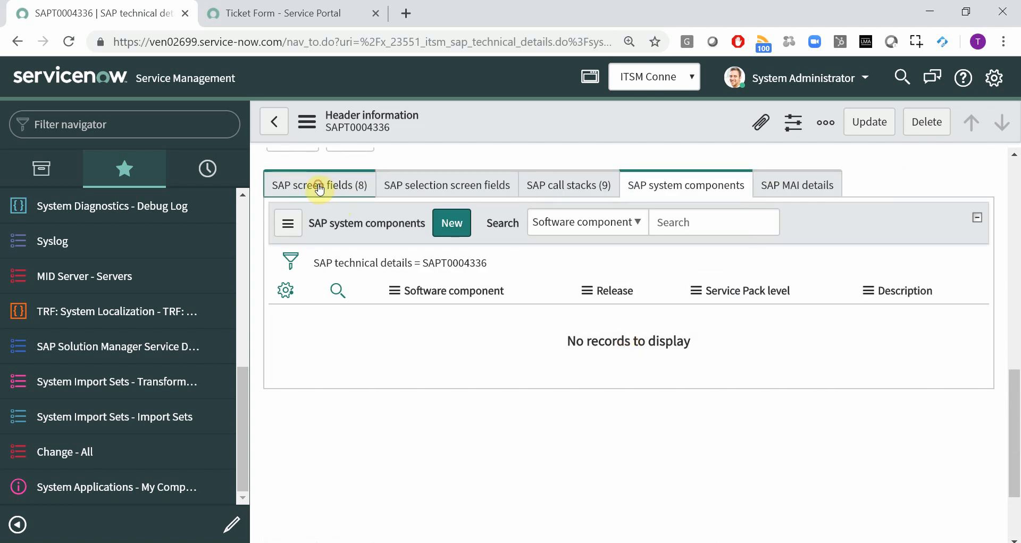
{"action": "left_click", "coordinate": [319, 184]}
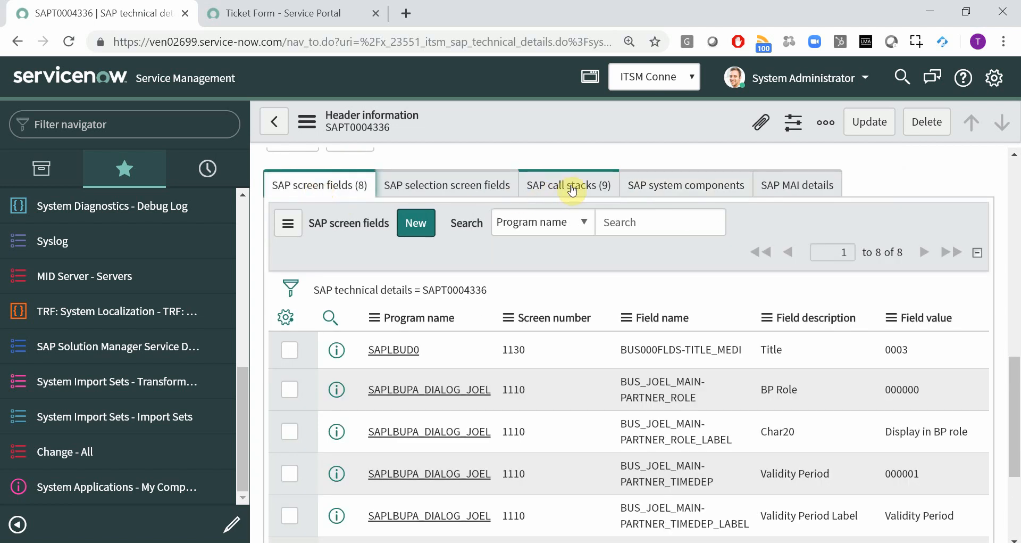
{"action": "left_click", "coordinate": [568, 185]}
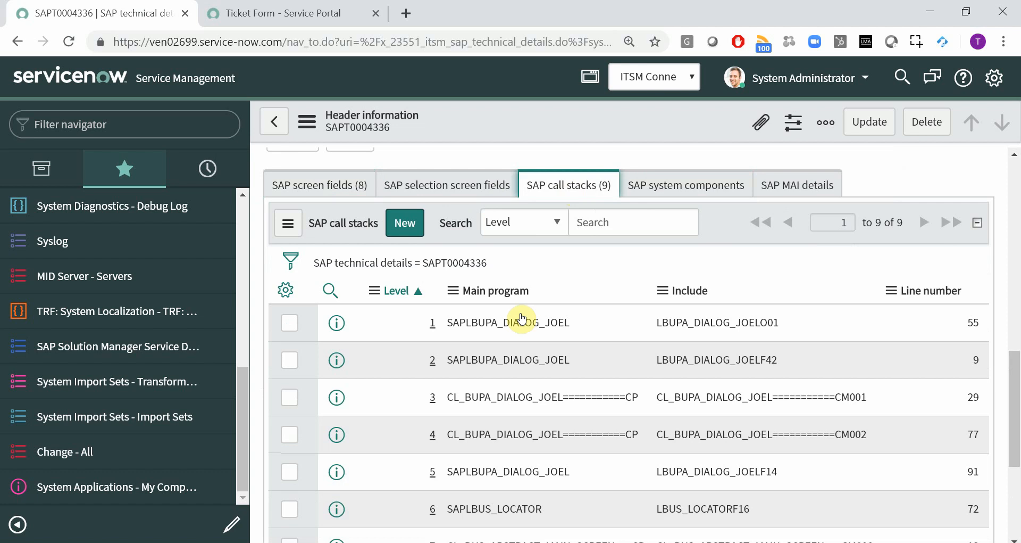